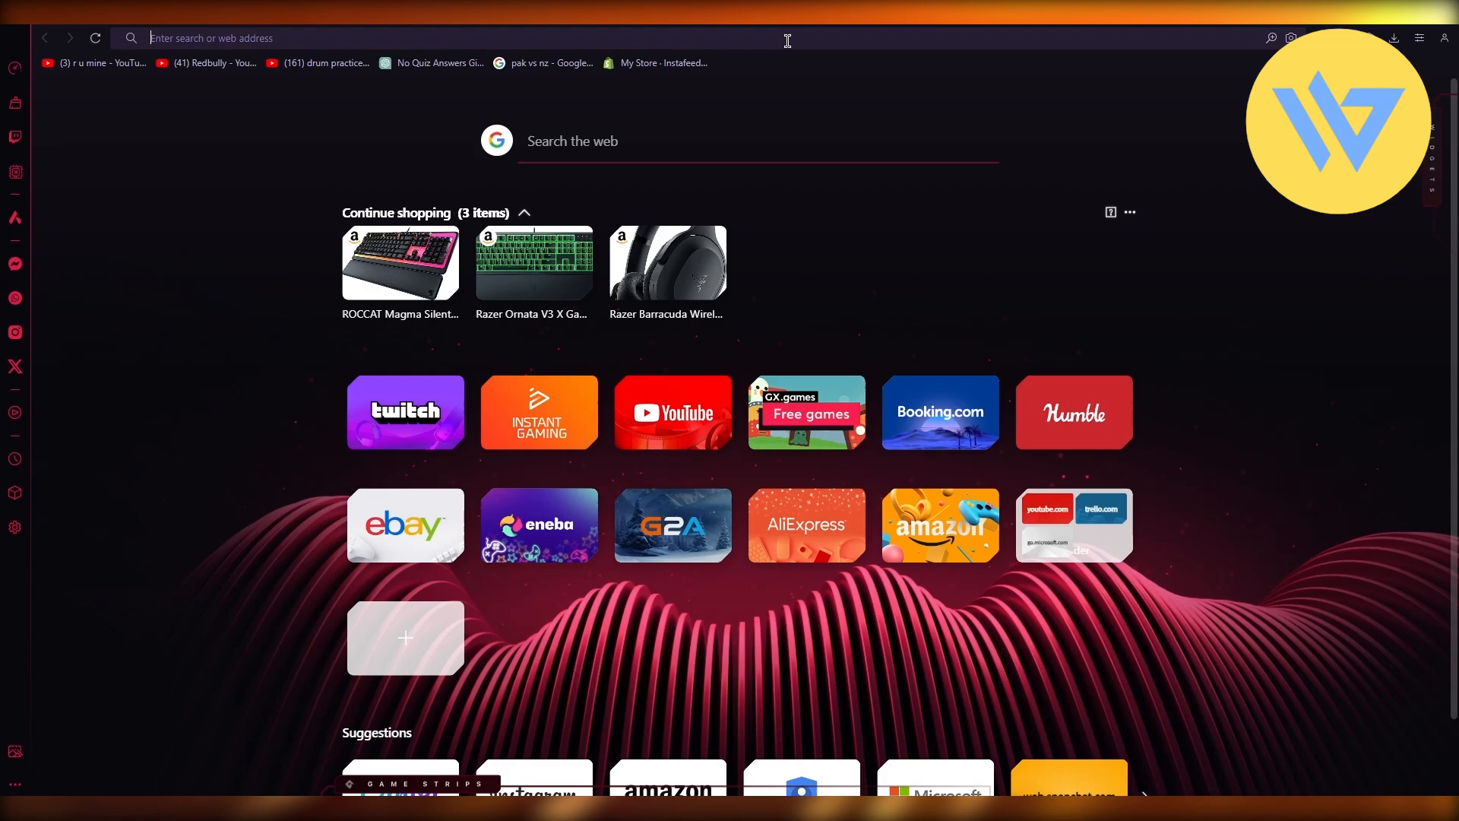
mouse_move(1161, 329)
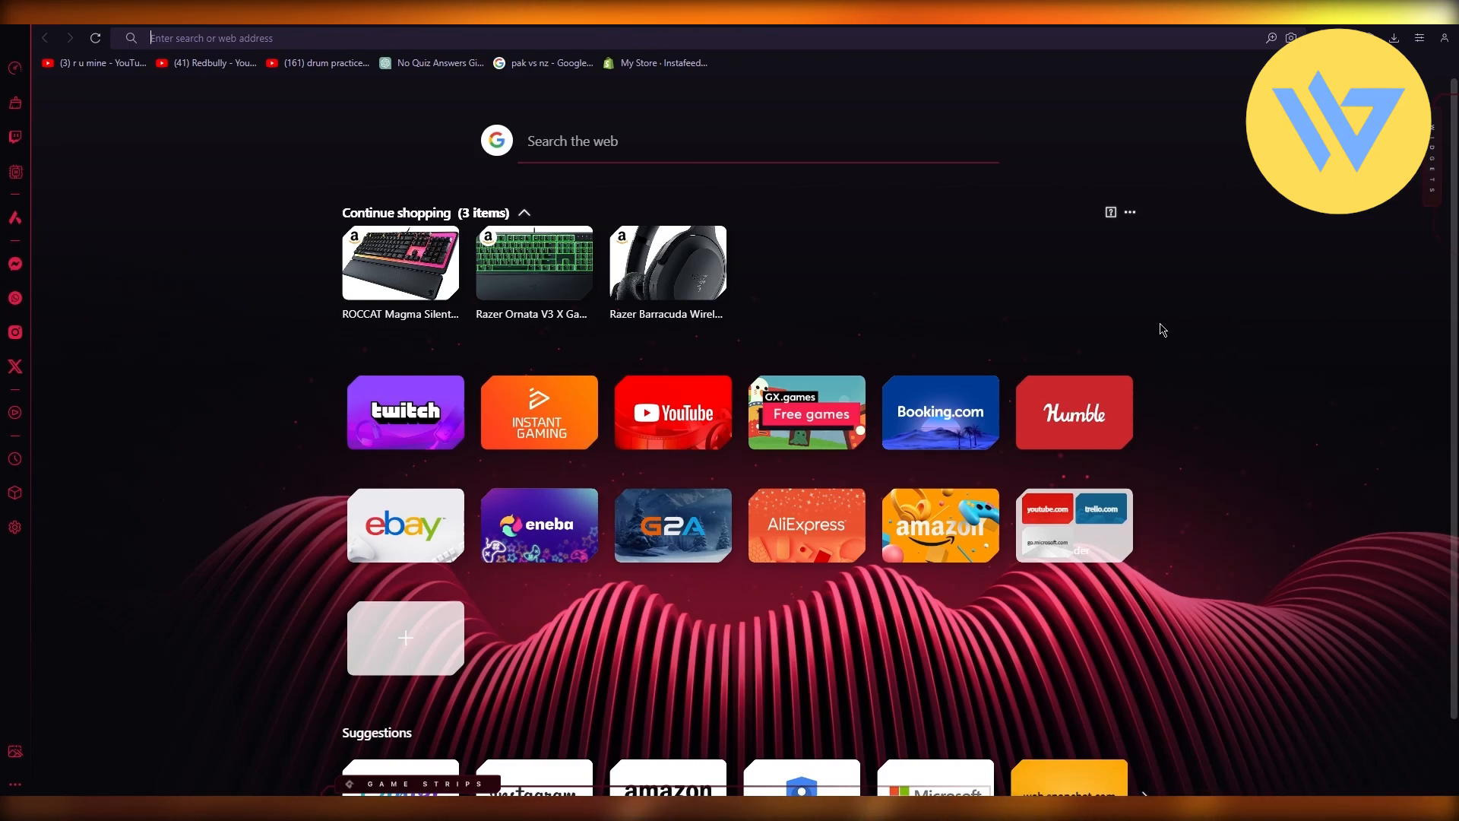
Search Google for 'chrome store' and open the Chrome Web Store result
text(chrome store)
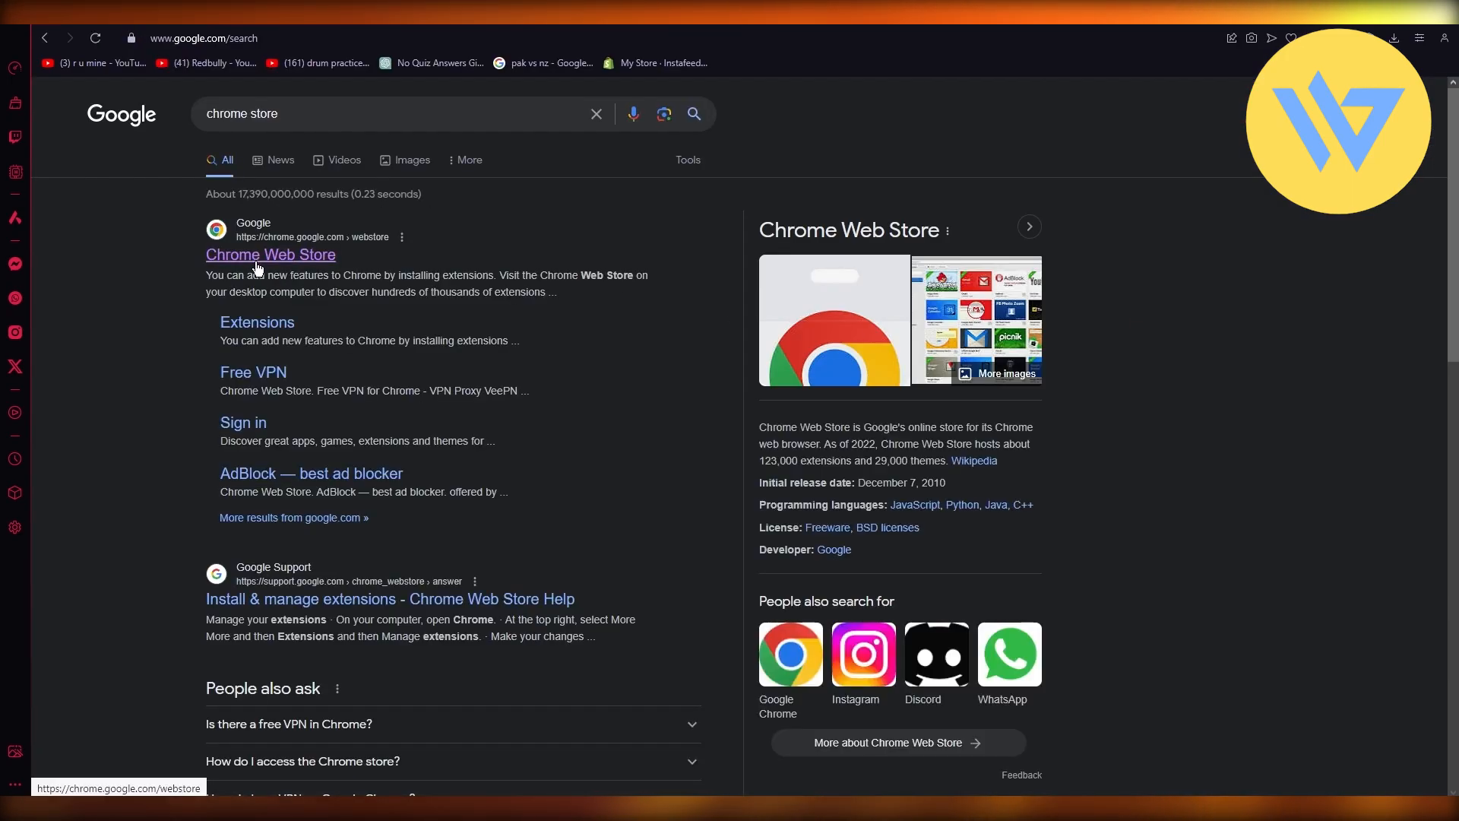
click(271, 254)
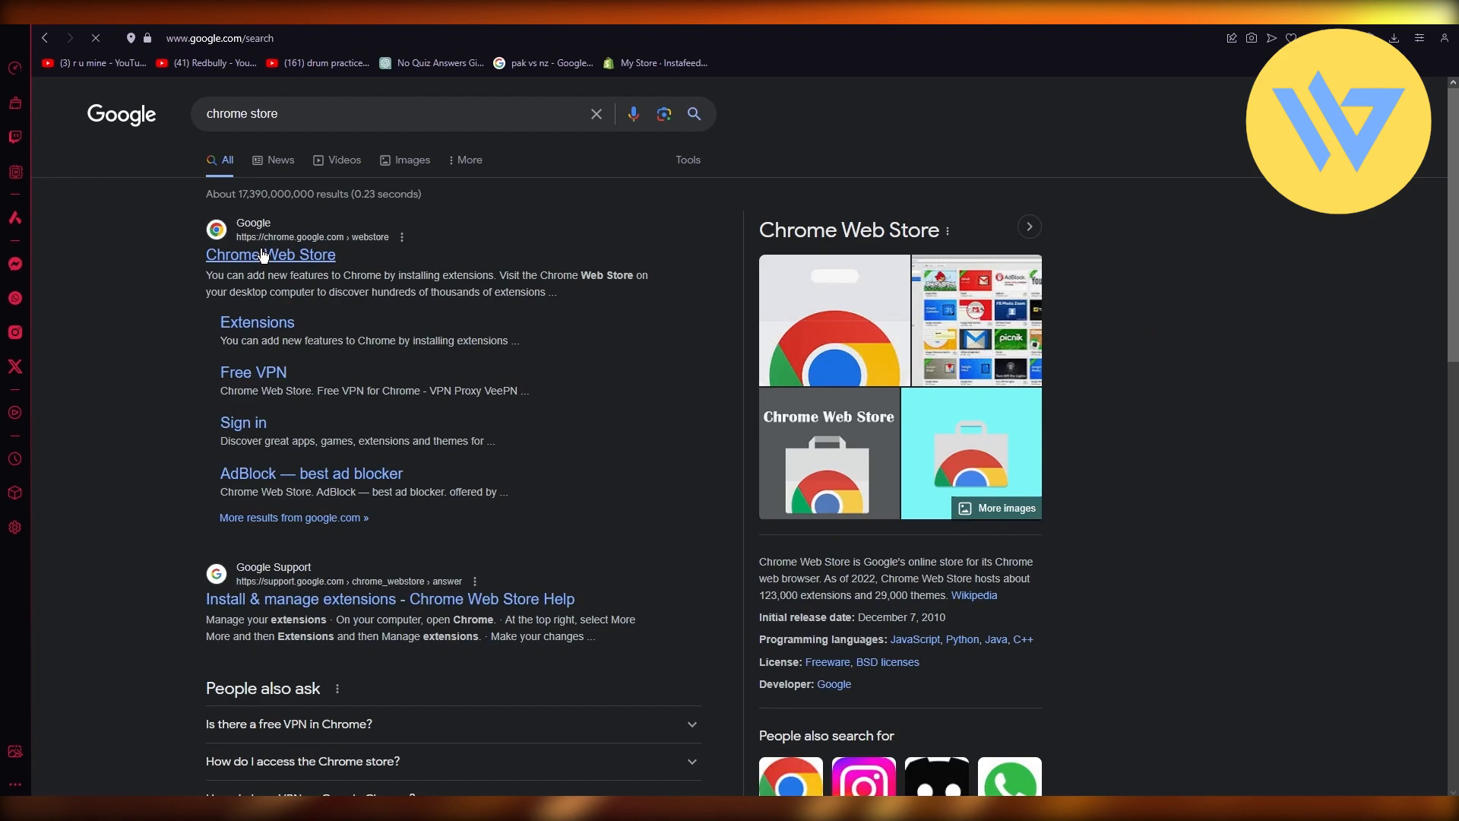
Search the Chrome Web Store for 'vpn' and browse the extension results
click(271, 254)
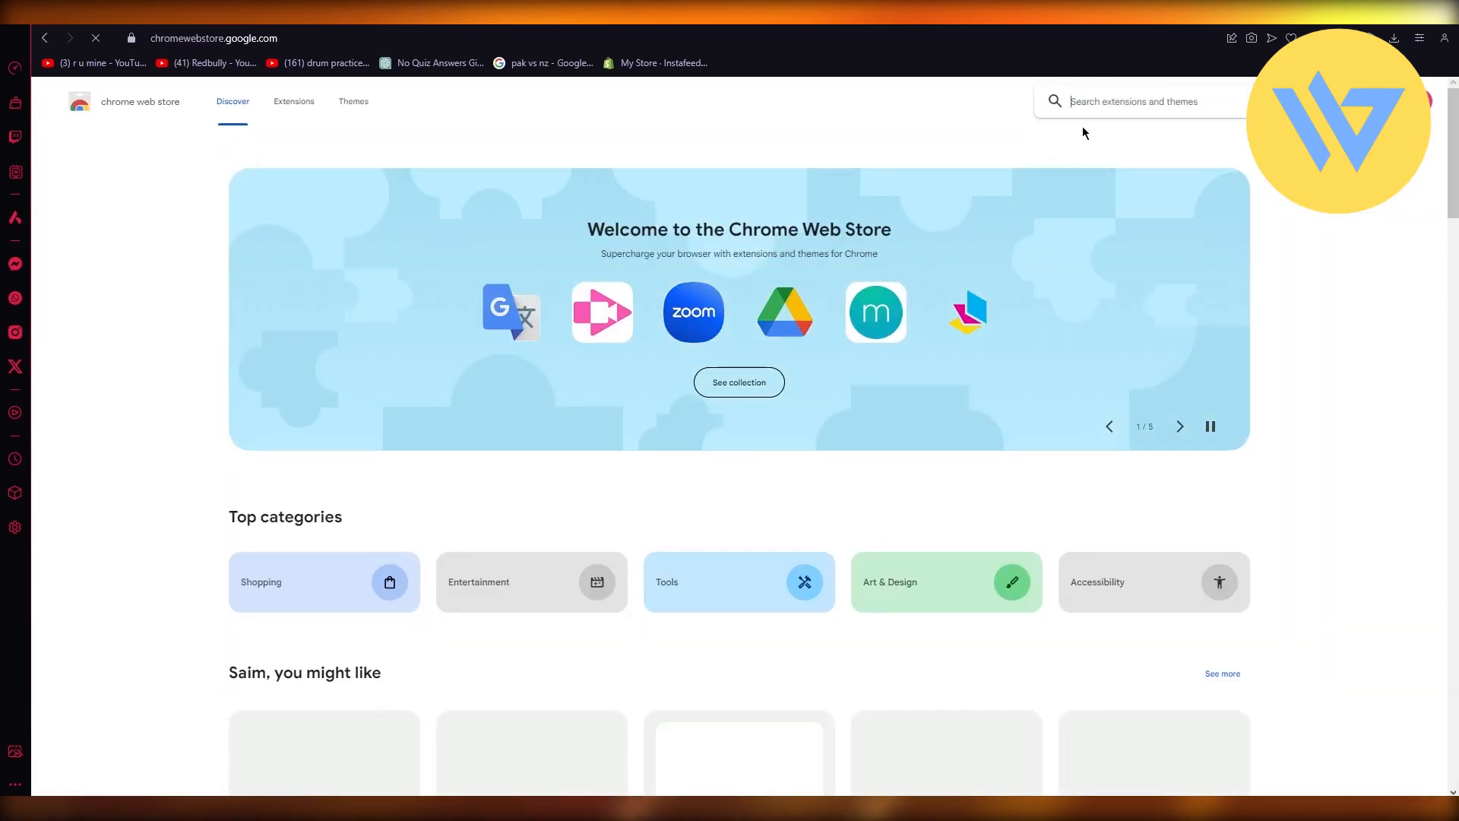
text(vpn)
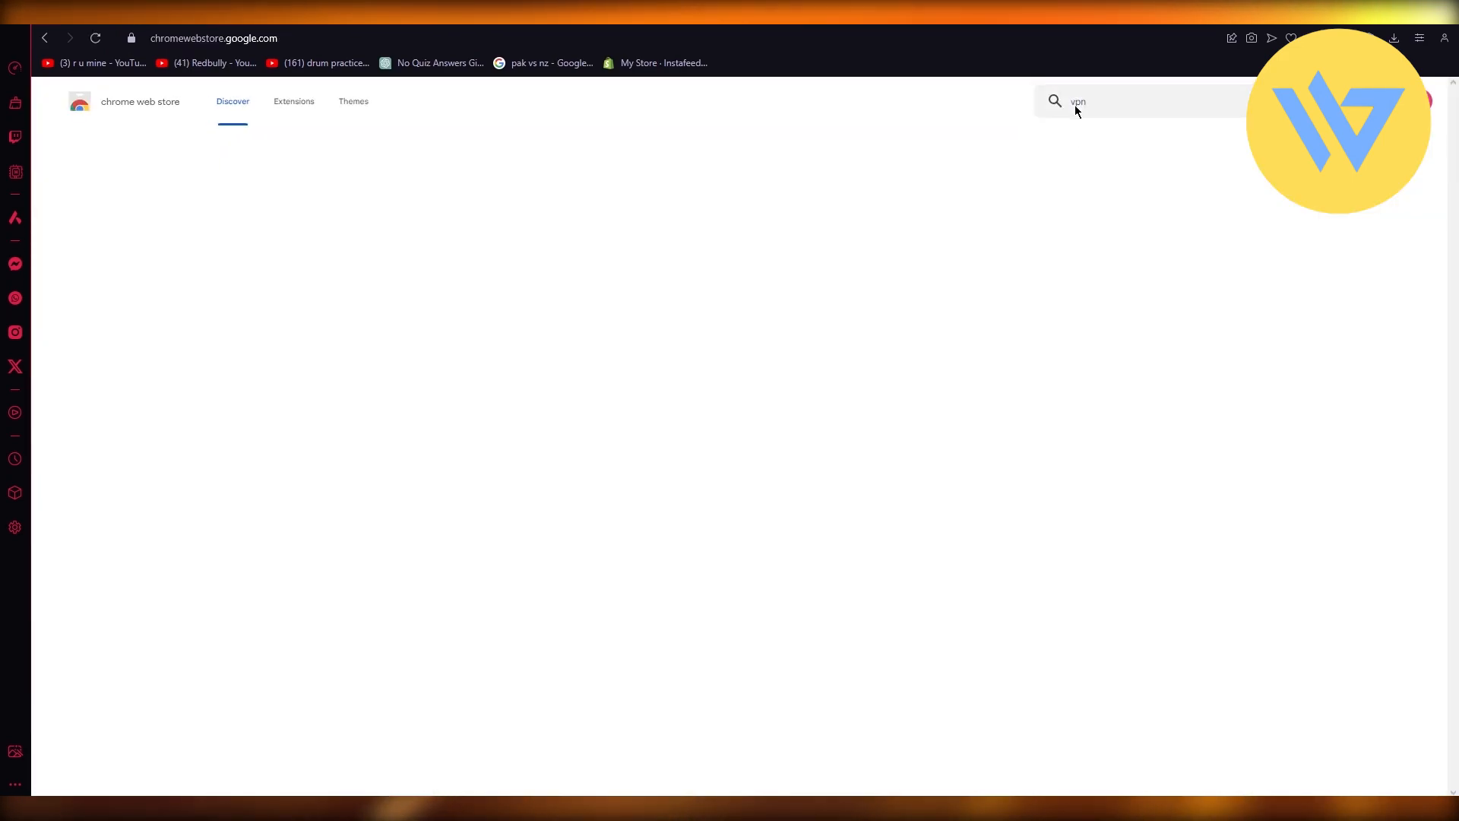
key(Return)
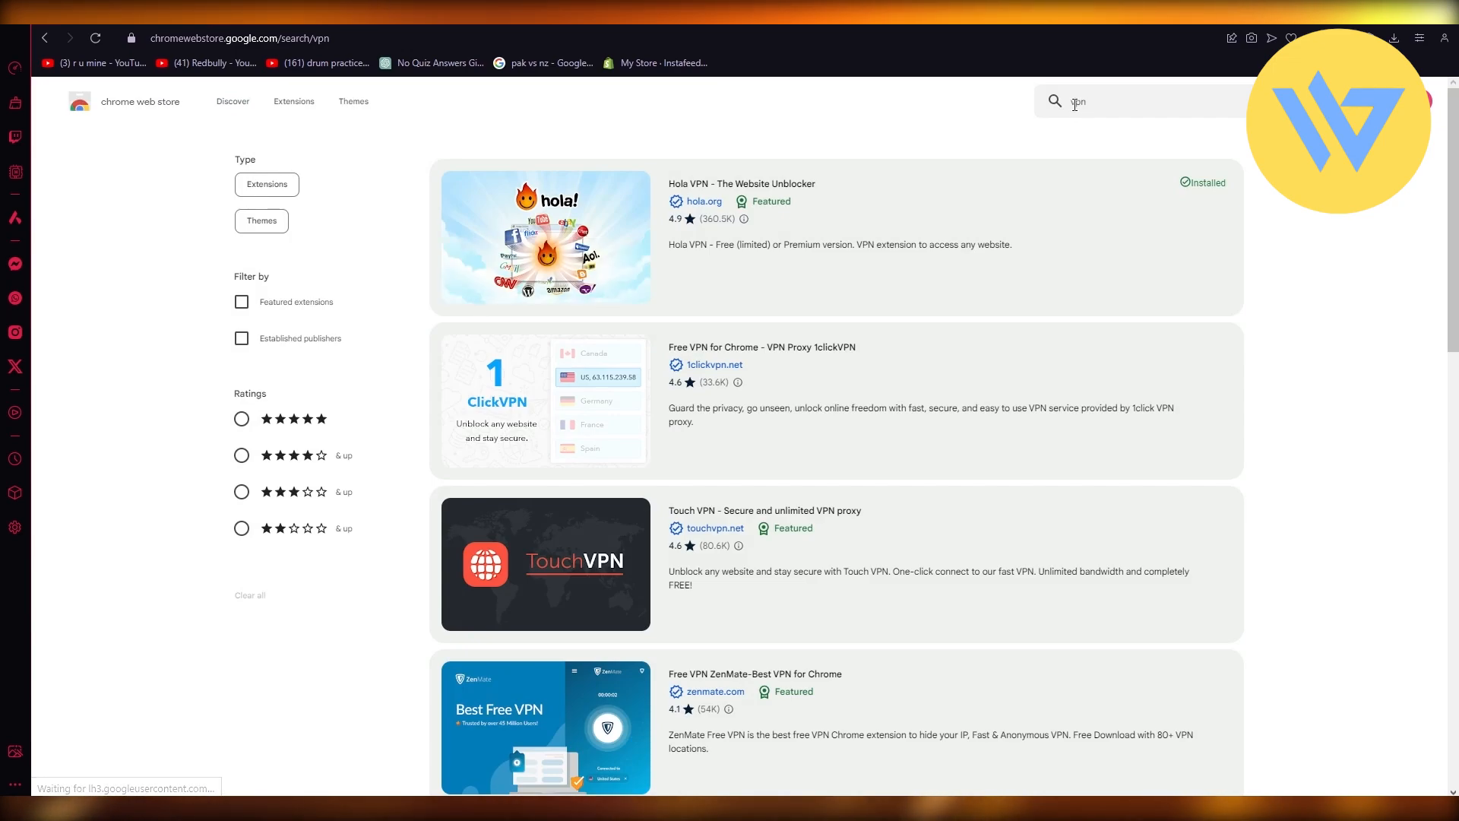
mouse_move(842, 239)
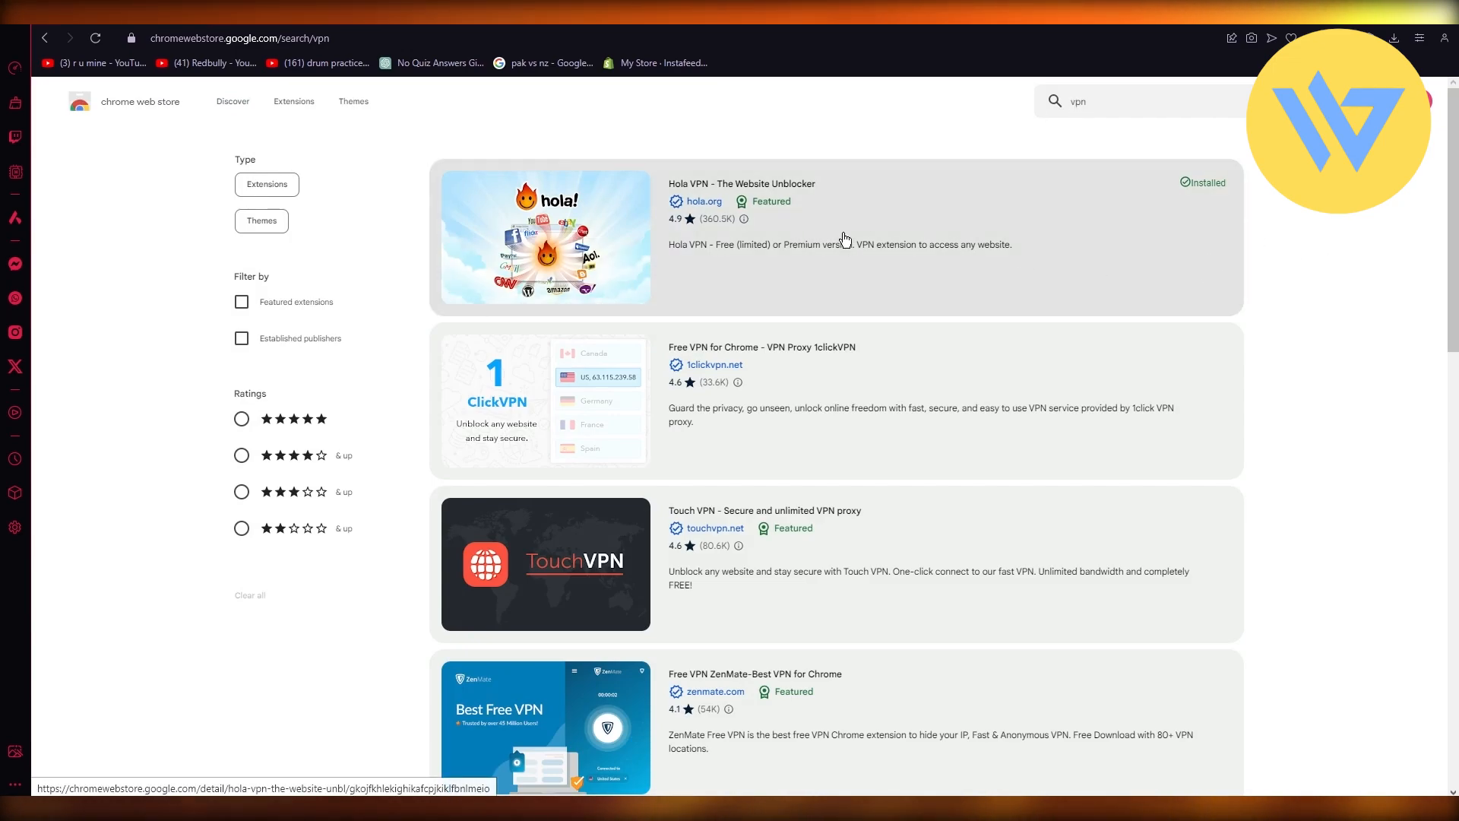
scroll(down, 3)
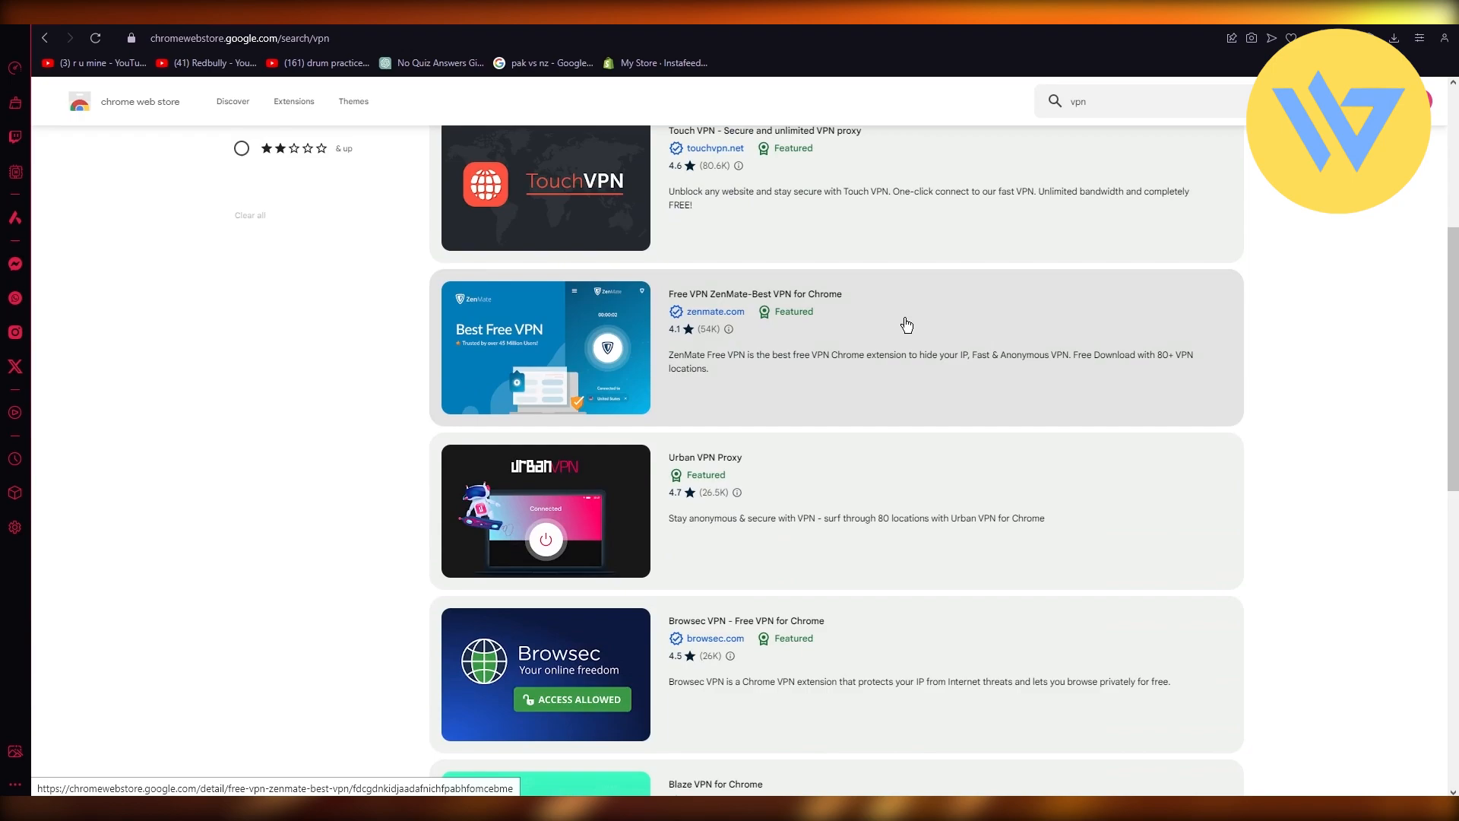
scroll(up, 3)
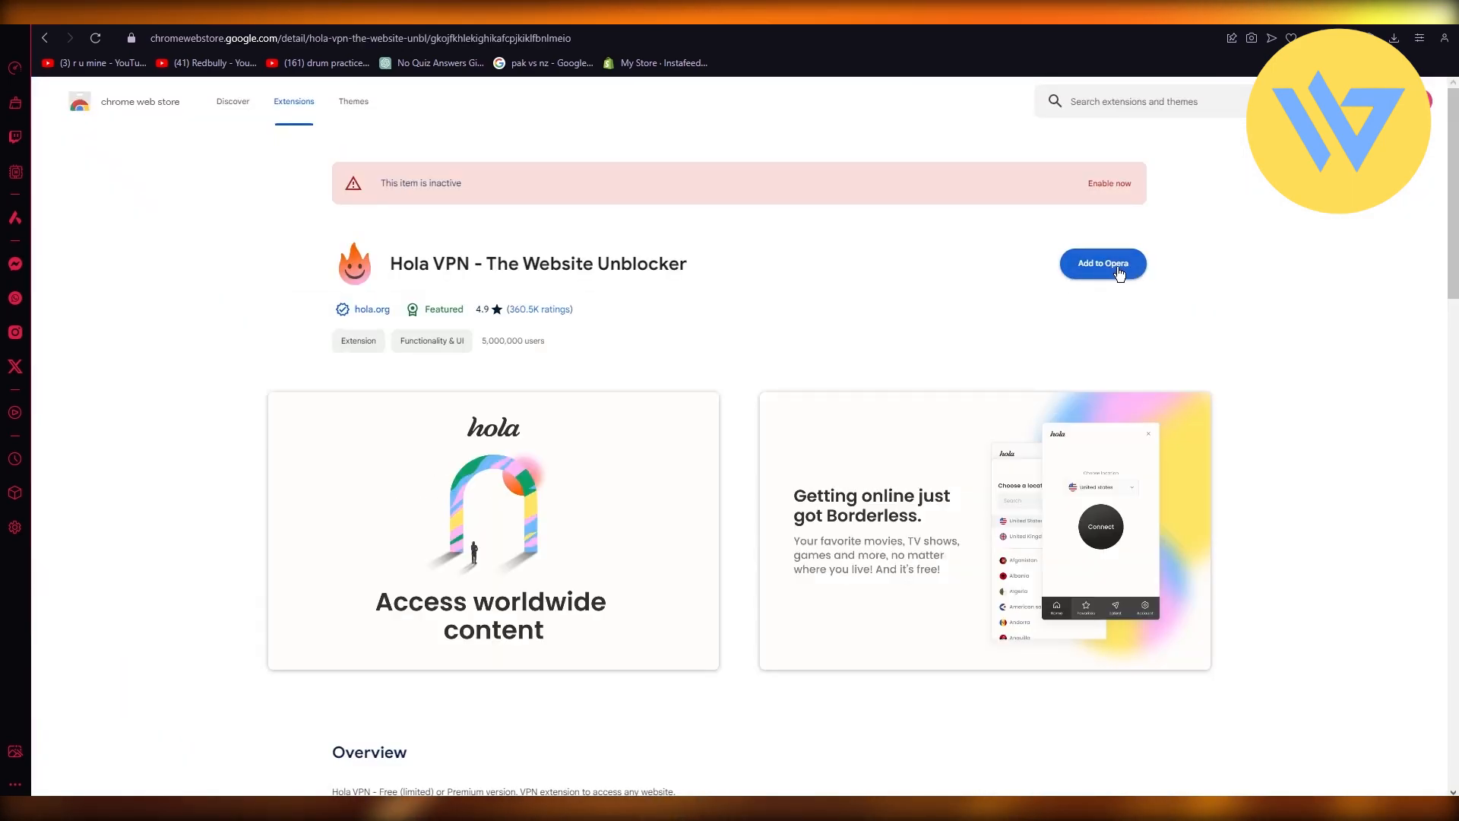
Add Hola VPN - The Website Unblocker to the browser and show its popup with VPN off
click(1420, 38)
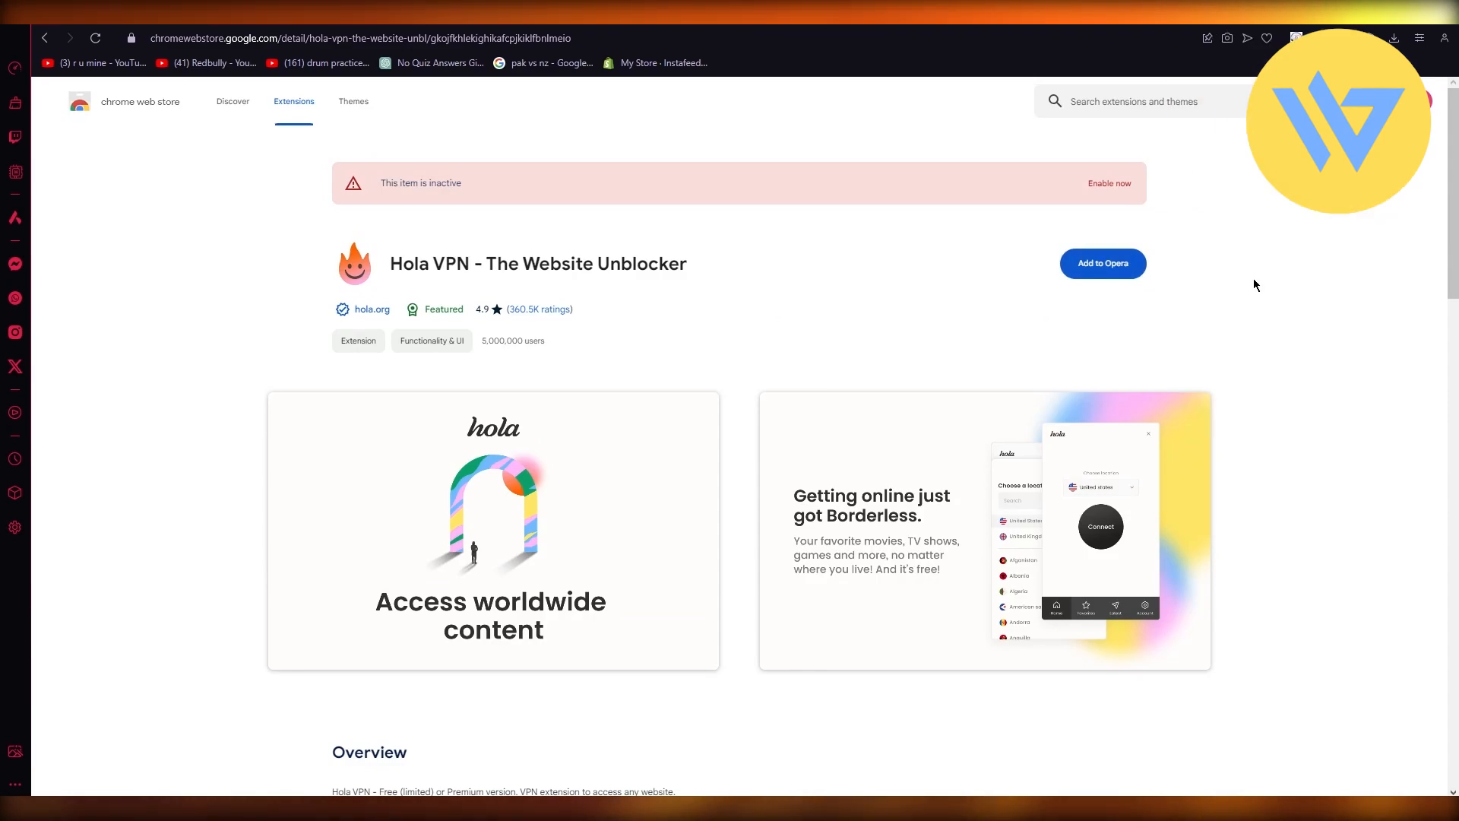
click(1336, 122)
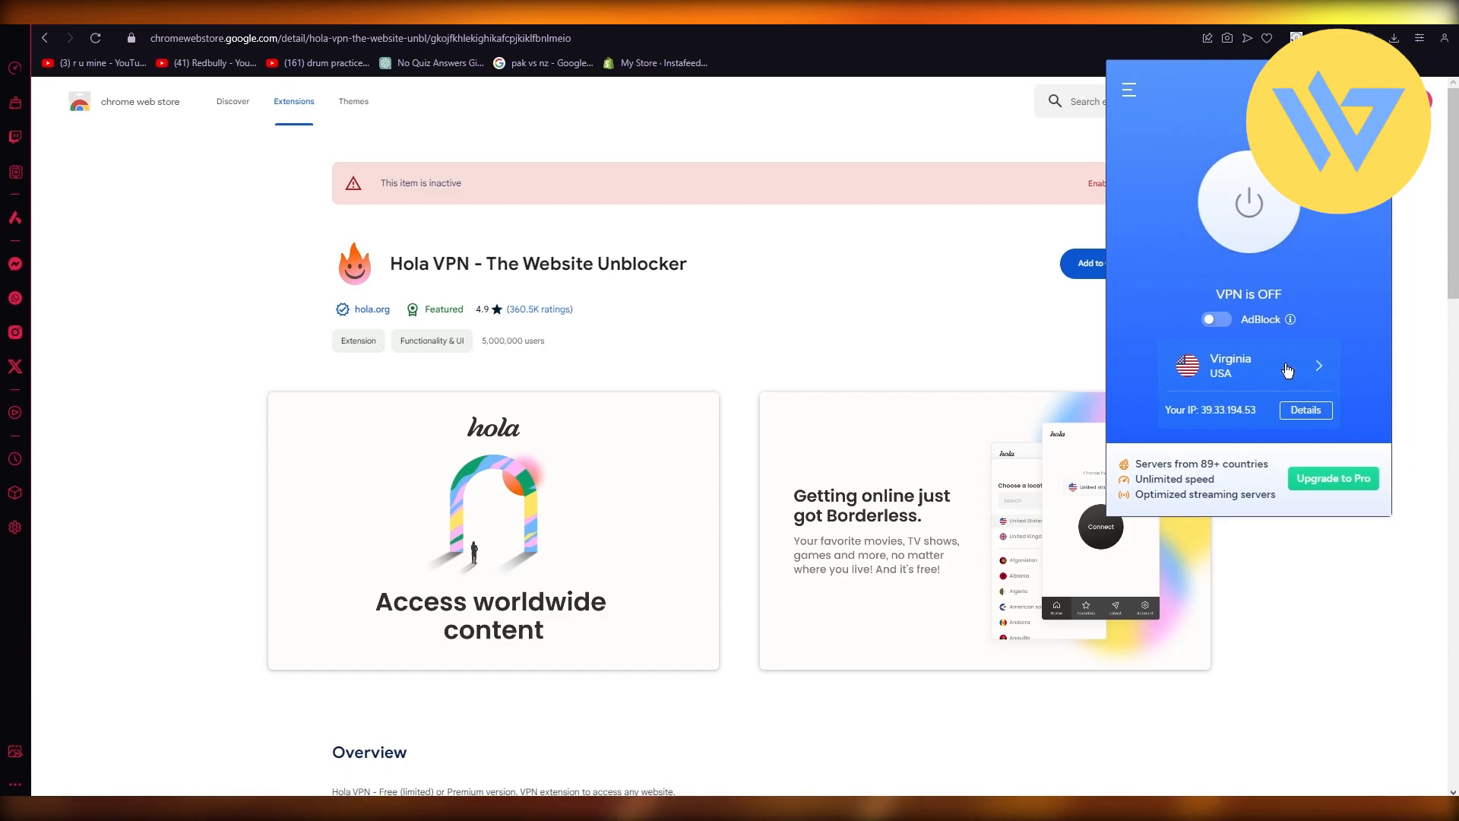
mouse_move(1282, 363)
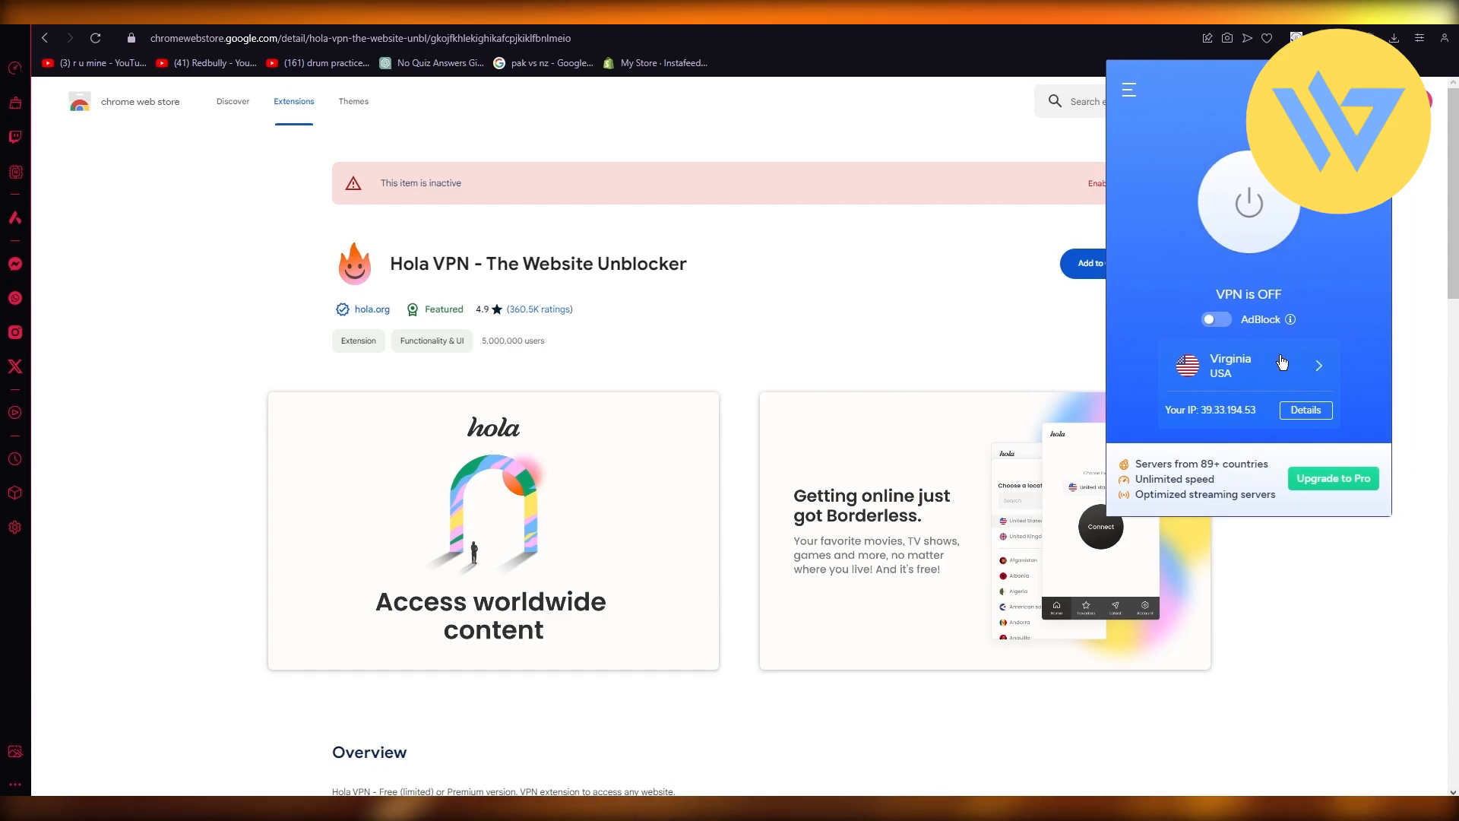
mouse_move(433, 134)
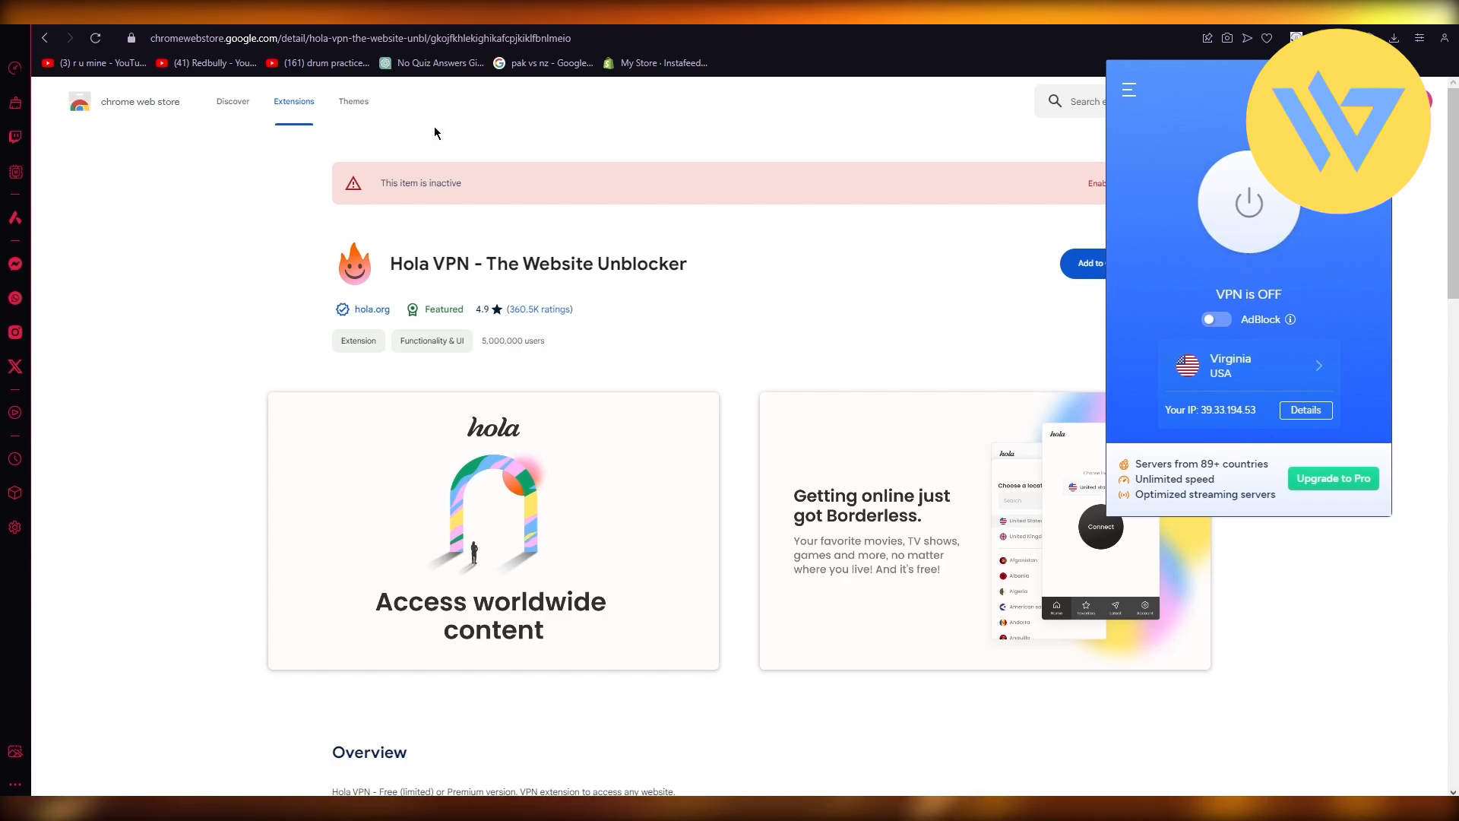